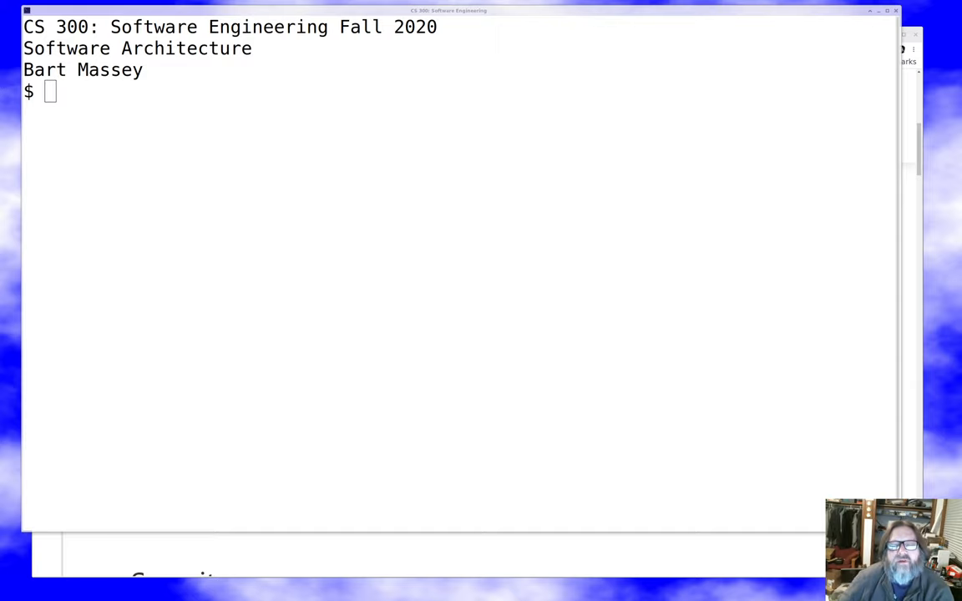
mouse_move(919, 113)
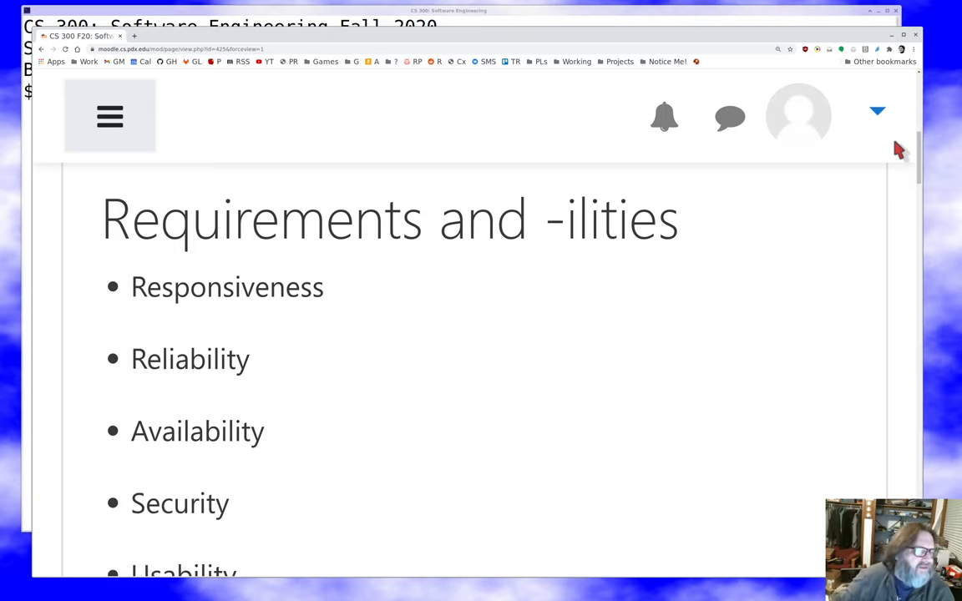
scroll(down, 3)
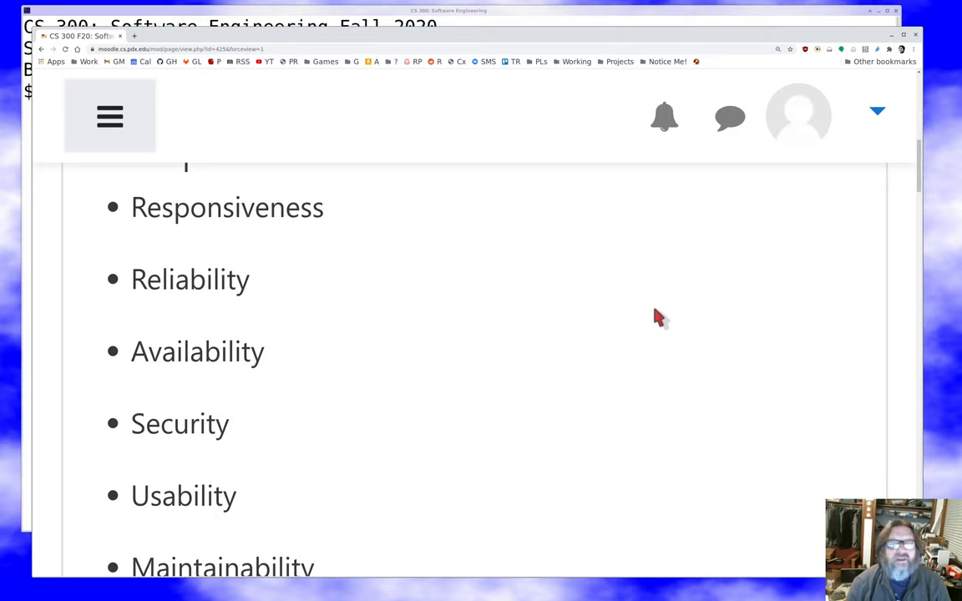
mouse_move(551, 232)
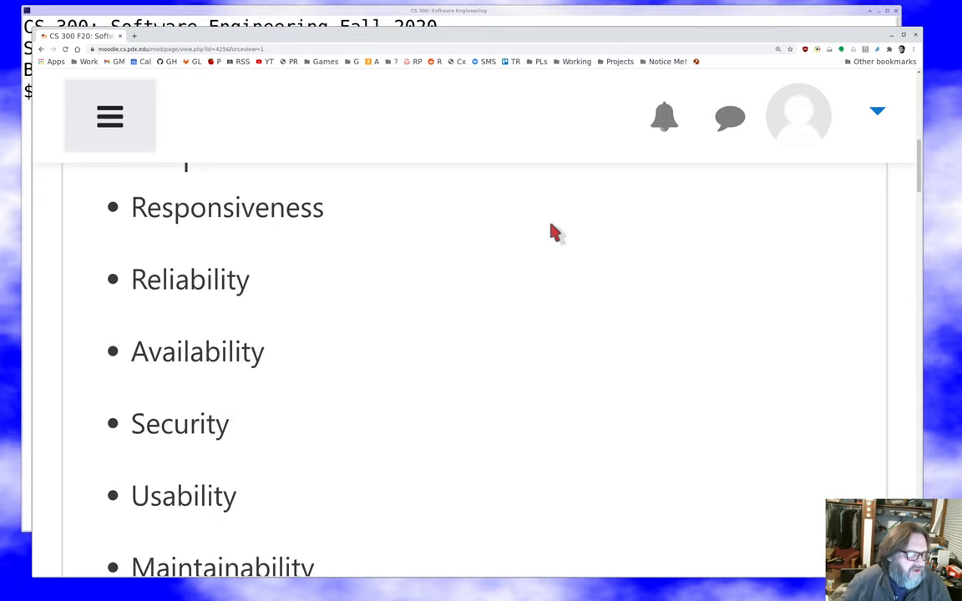
scroll(down, 3)
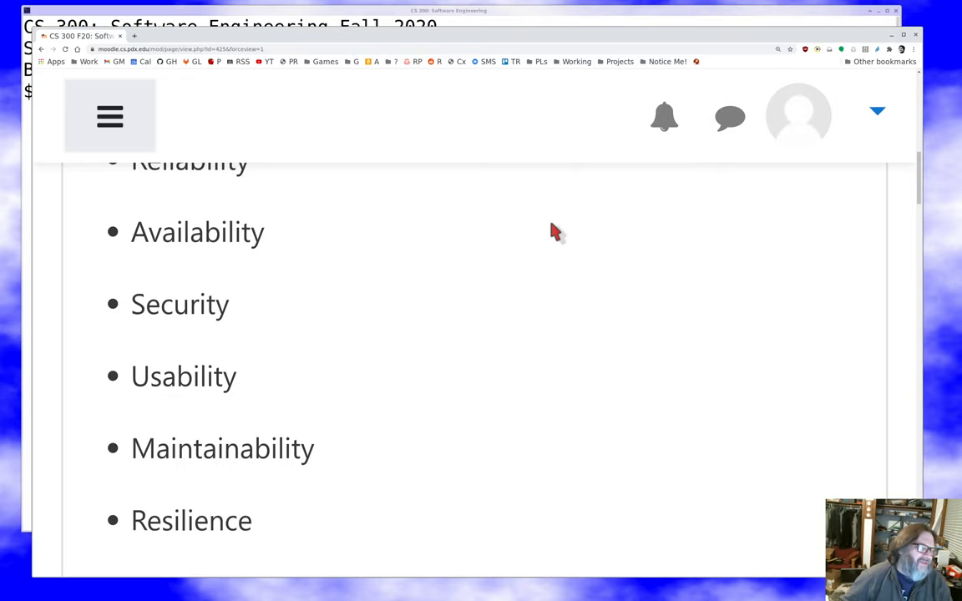
scroll(down, 3)
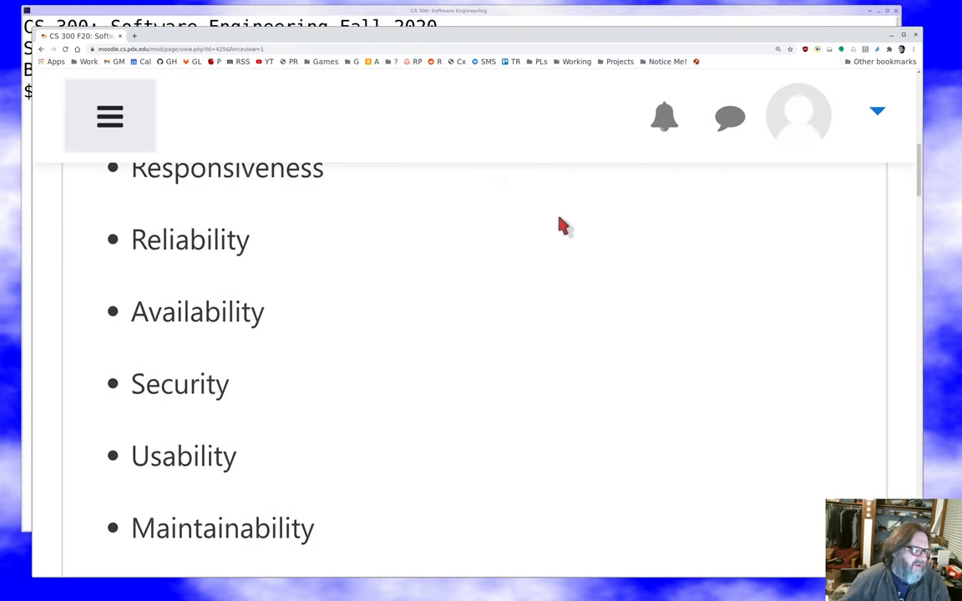
scroll(down, 3)
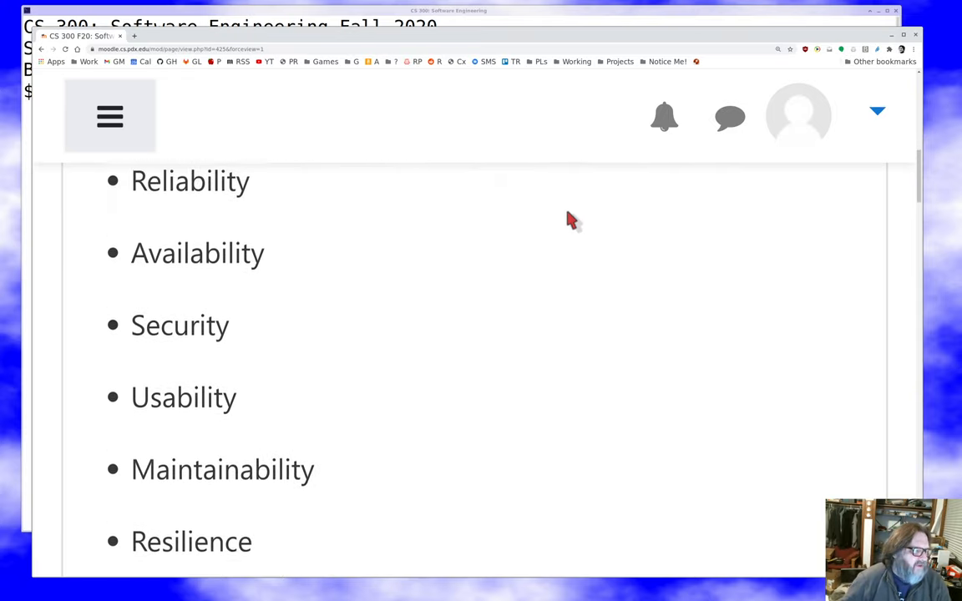
scroll(down, 3)
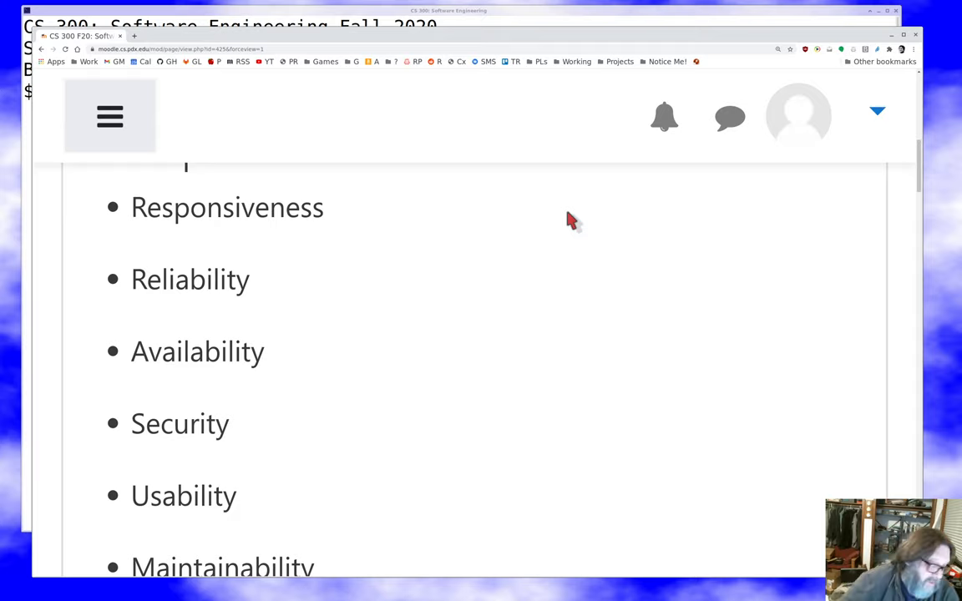
scroll(down, 3)
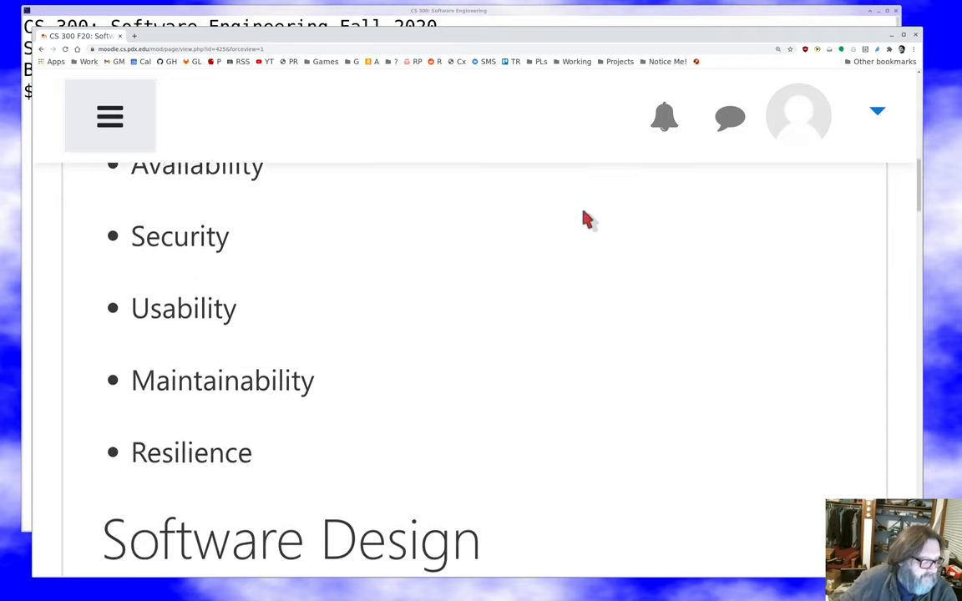
scroll(down, 3)
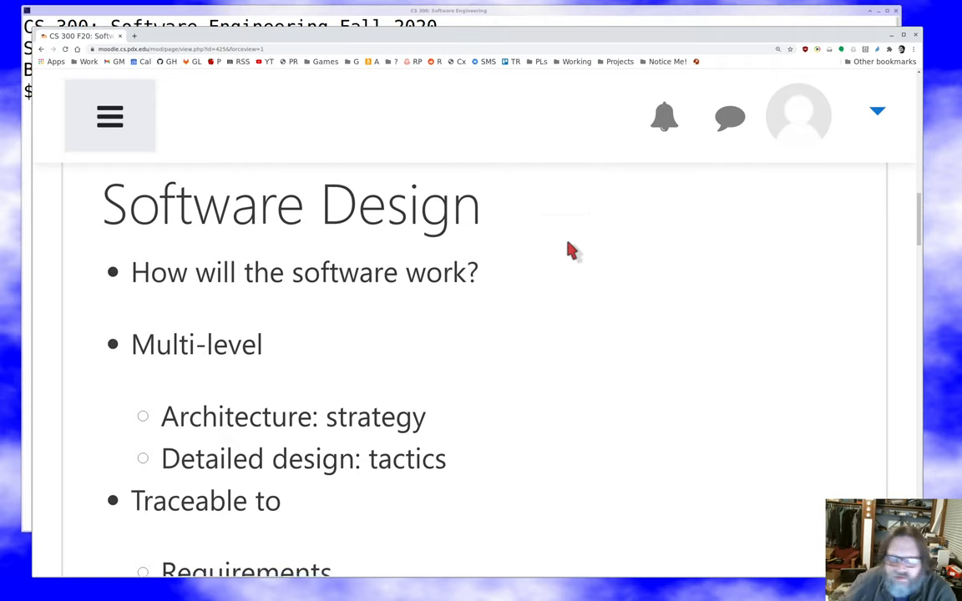
scroll(down, 3)
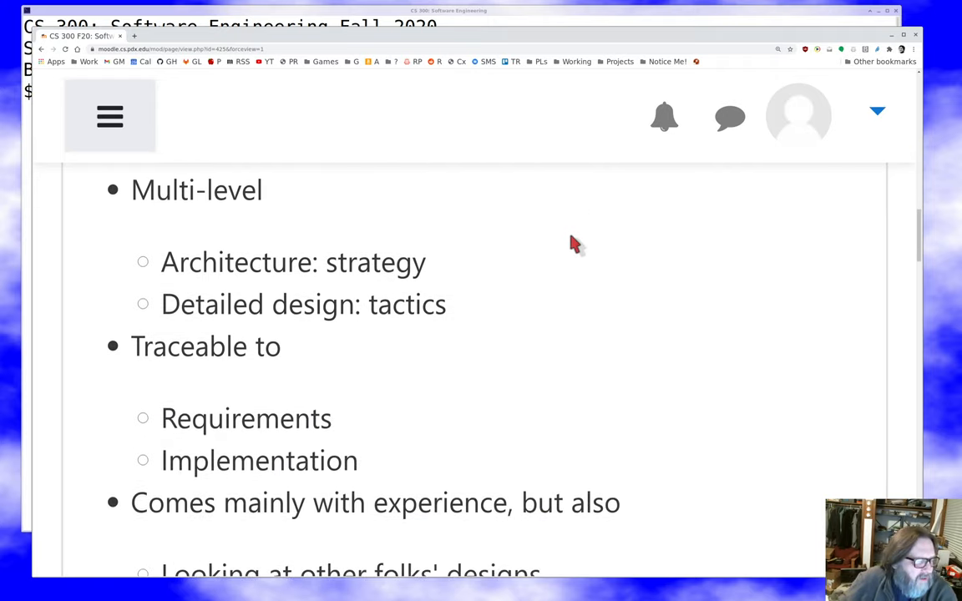
scroll(down, 3)
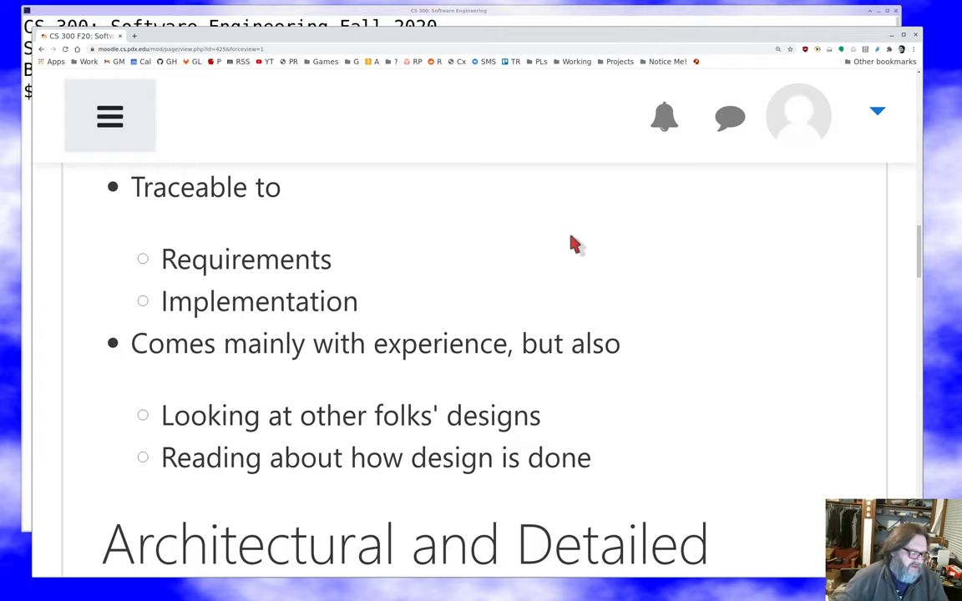
scroll(down, 3)
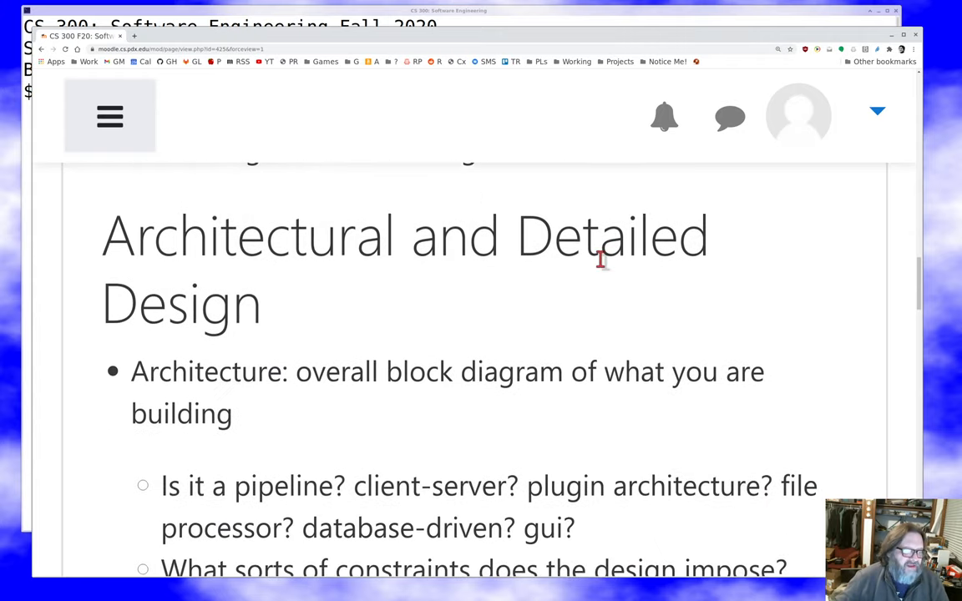
scroll(down, 3)
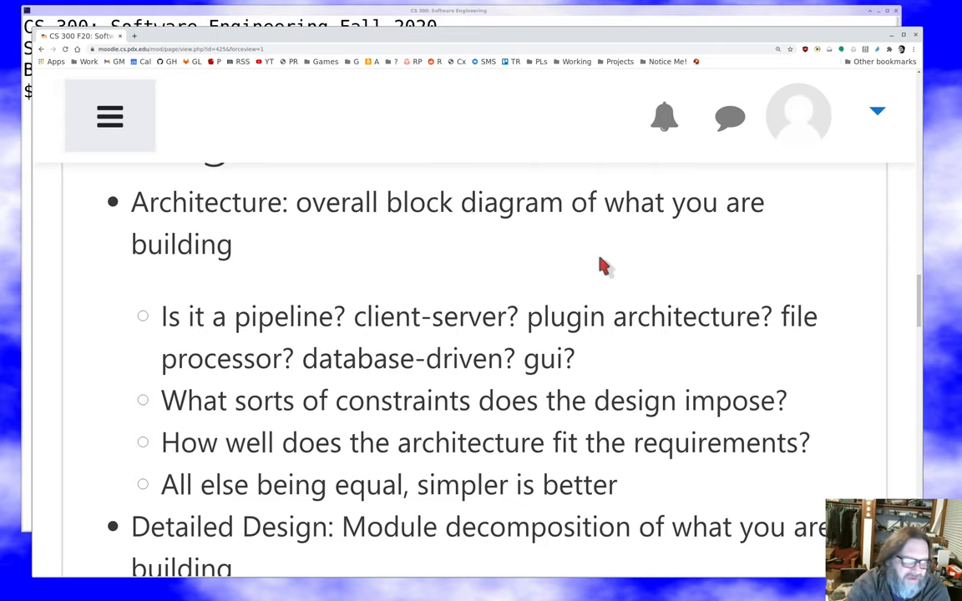
scroll(down, 3)
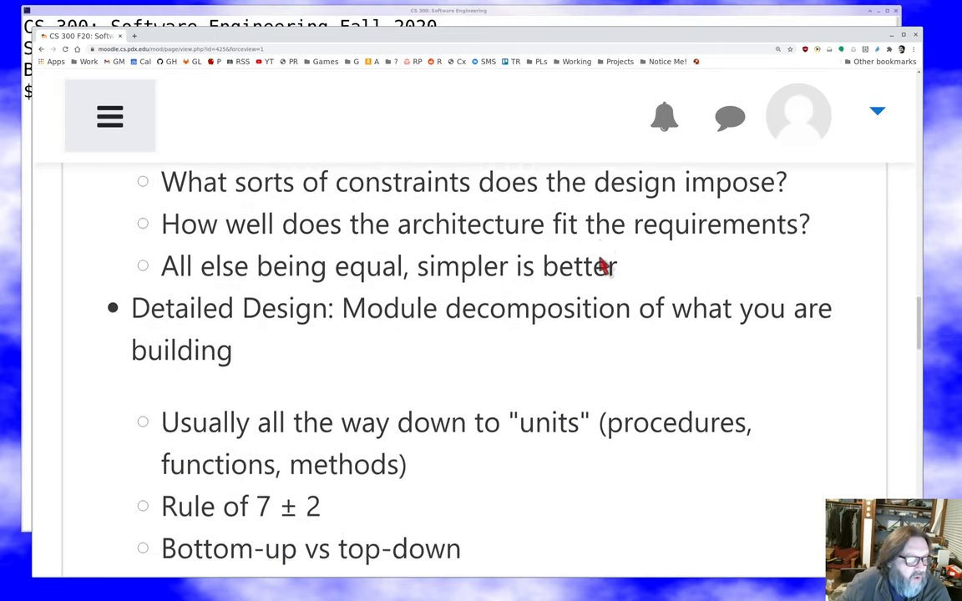
scroll(down, 3)
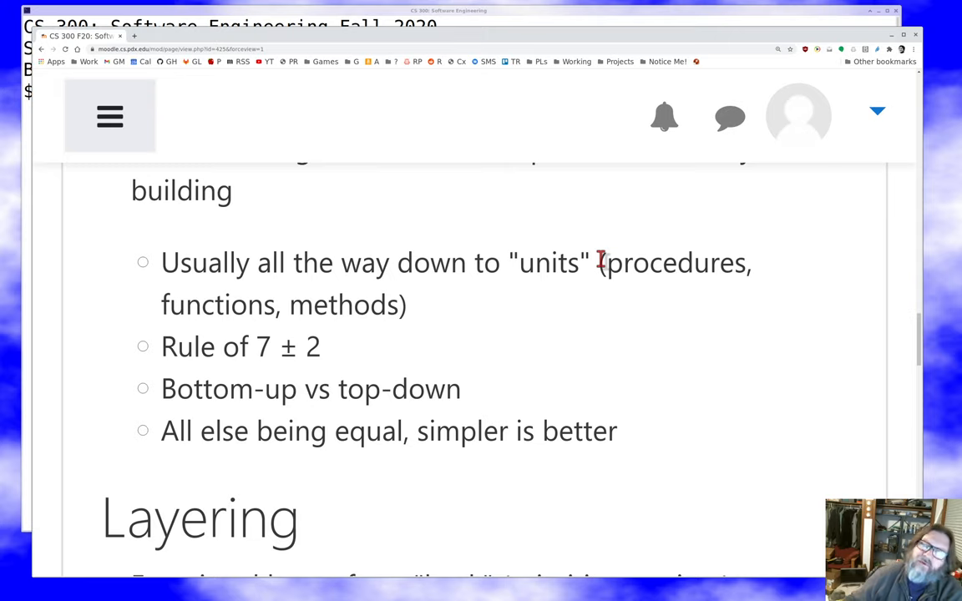
scroll(down, 3)
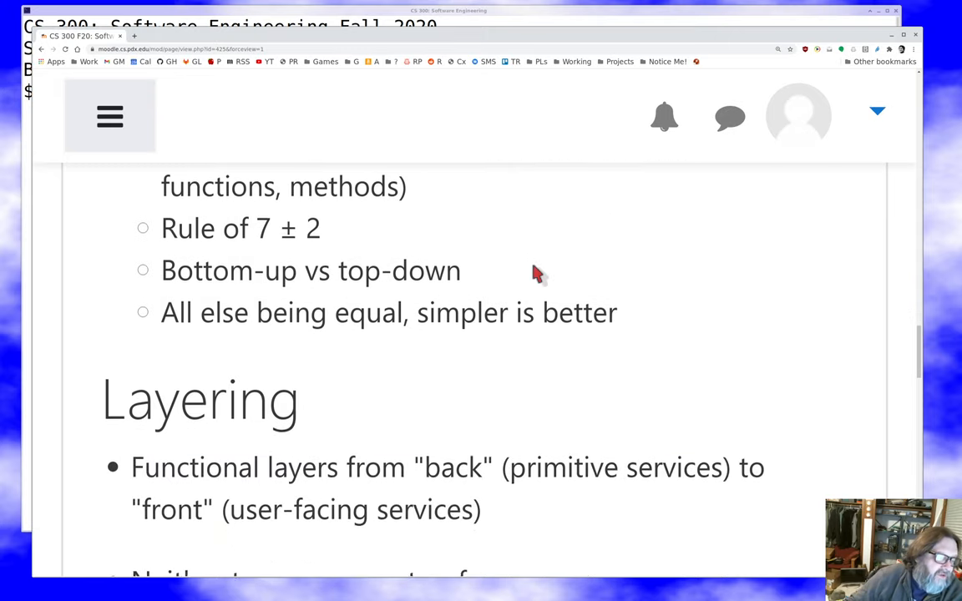
scroll(down, 3)
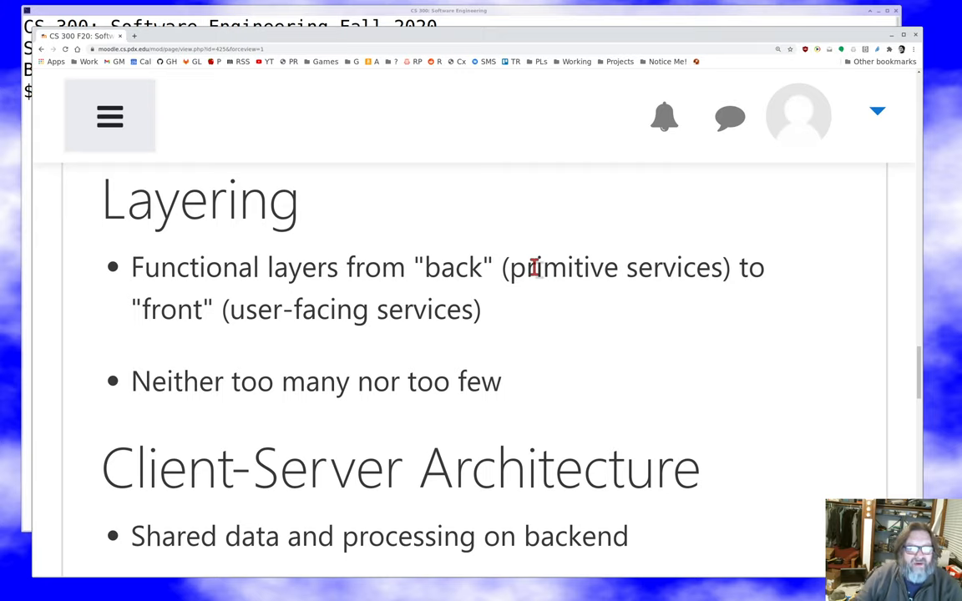
scroll(down, 3)
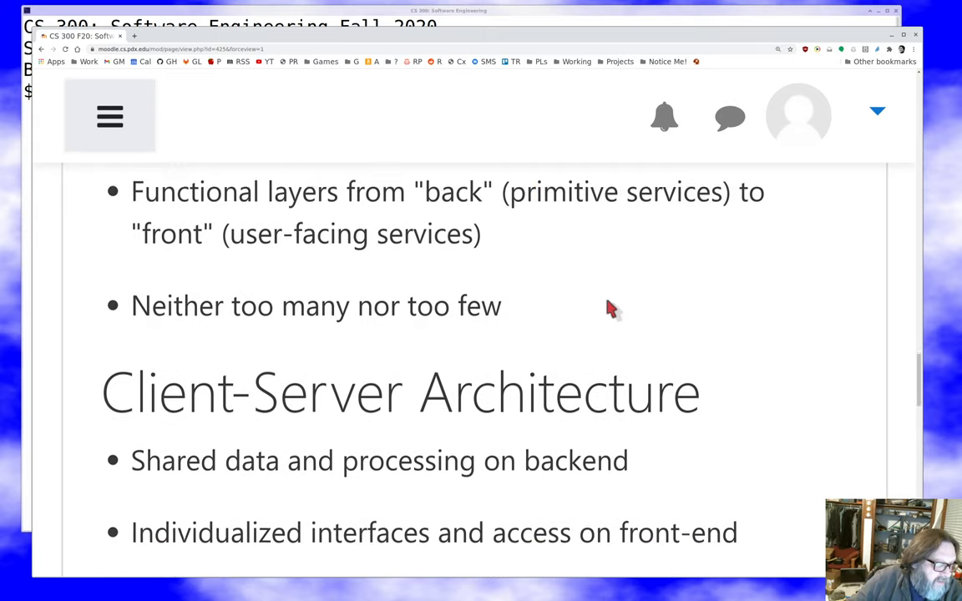
scroll(down, 3)
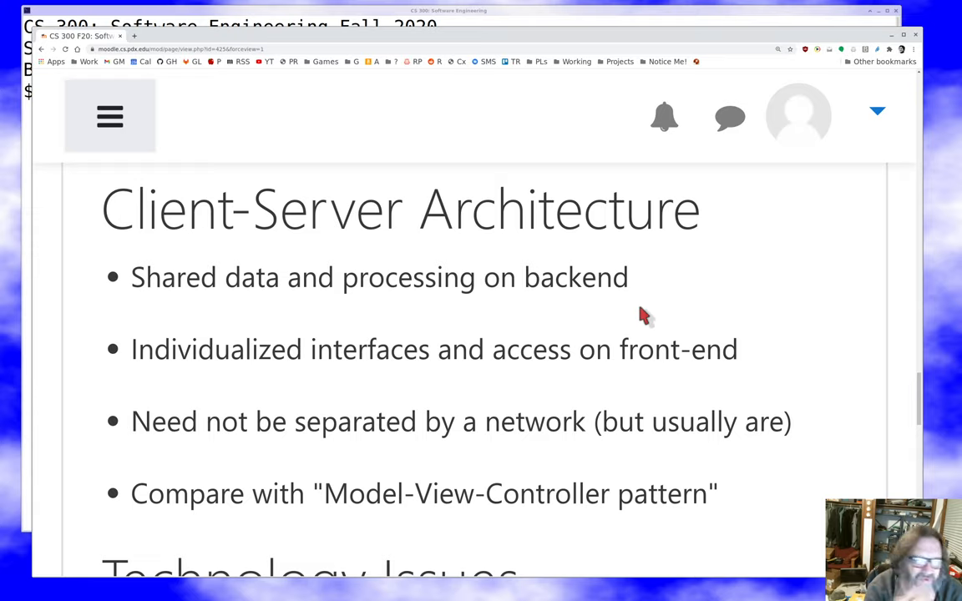
mouse_move(752, 280)
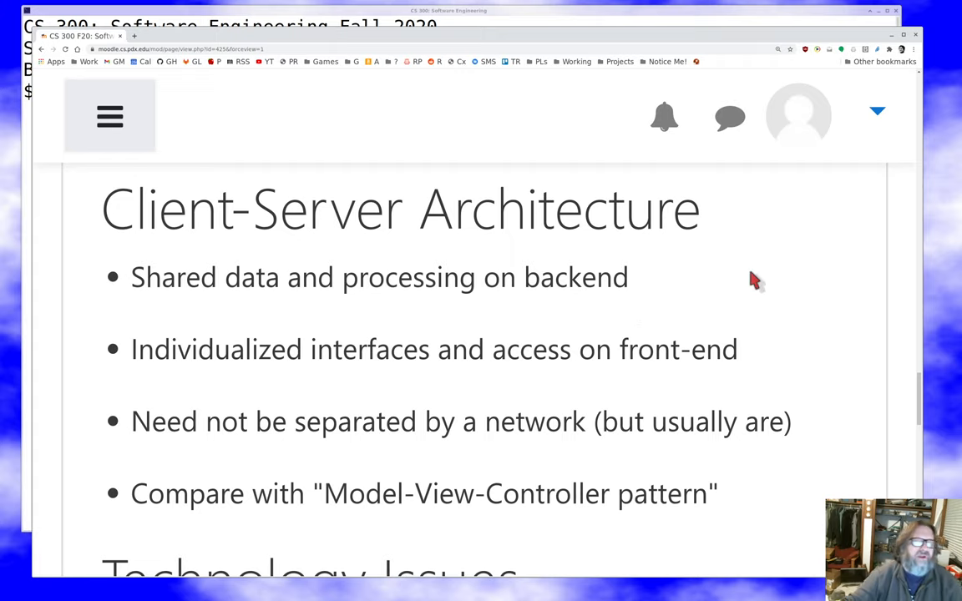
scroll(down, 3)
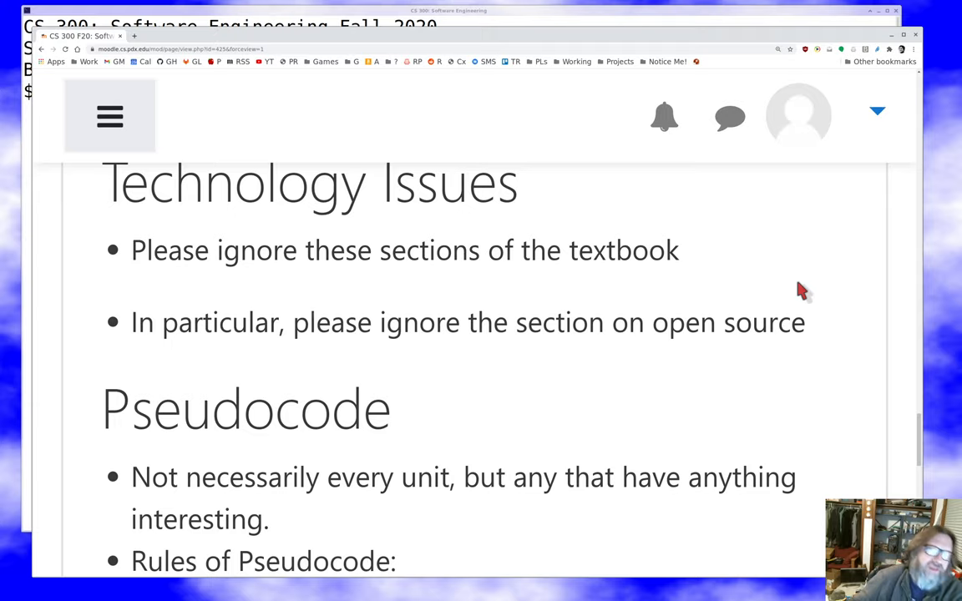
scroll(down, 3)
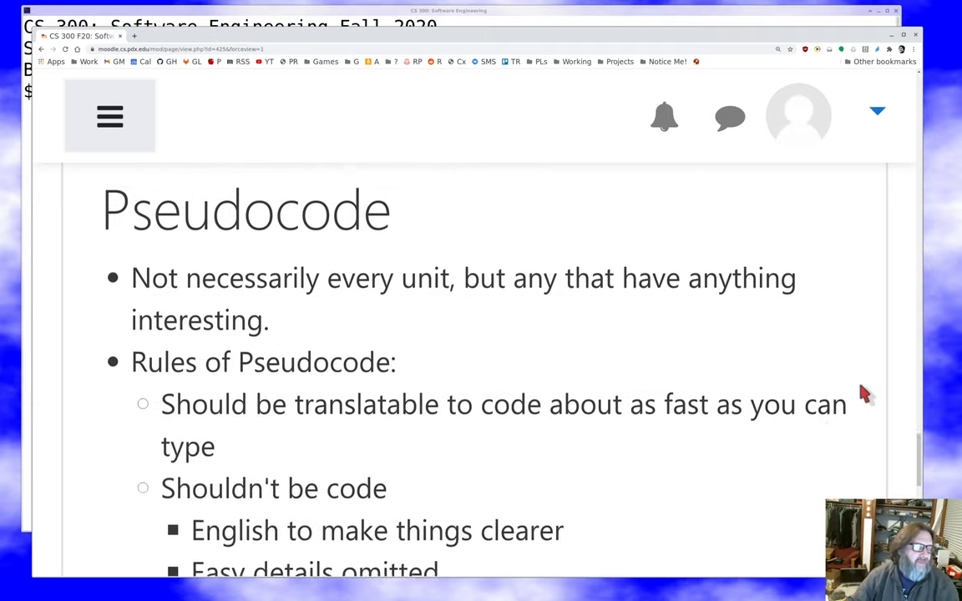
scroll(down, 3)
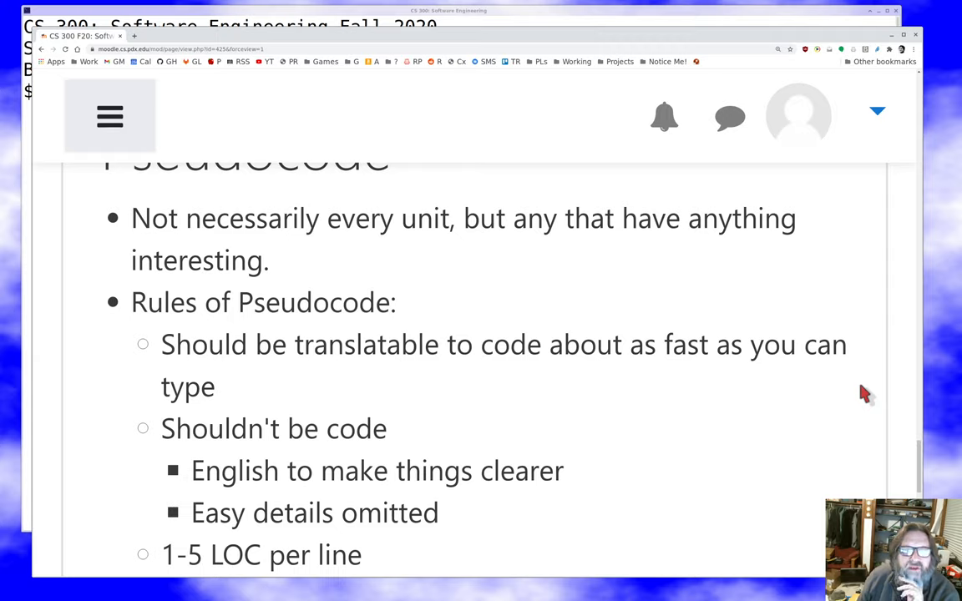
mouse_move(851, 351)
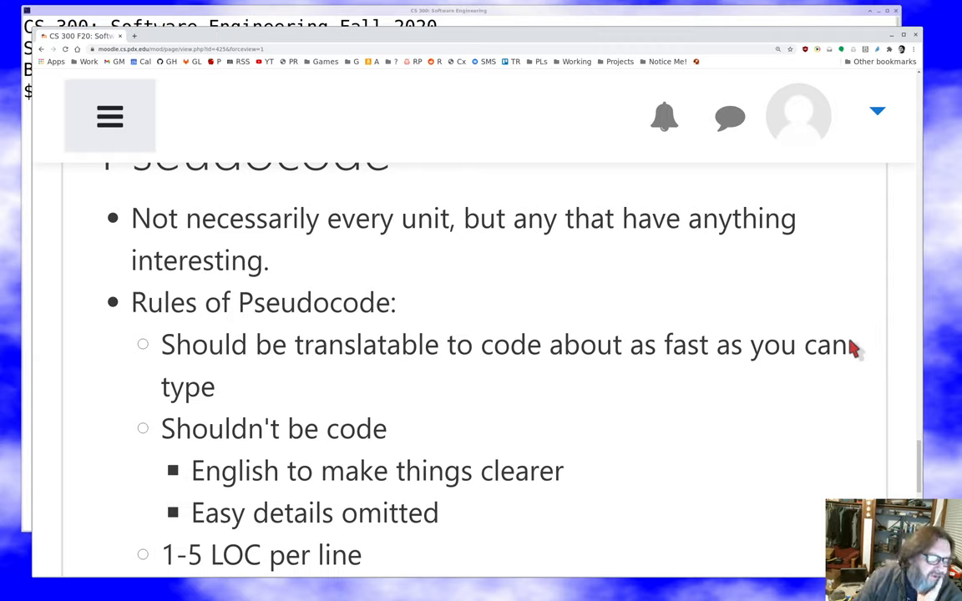